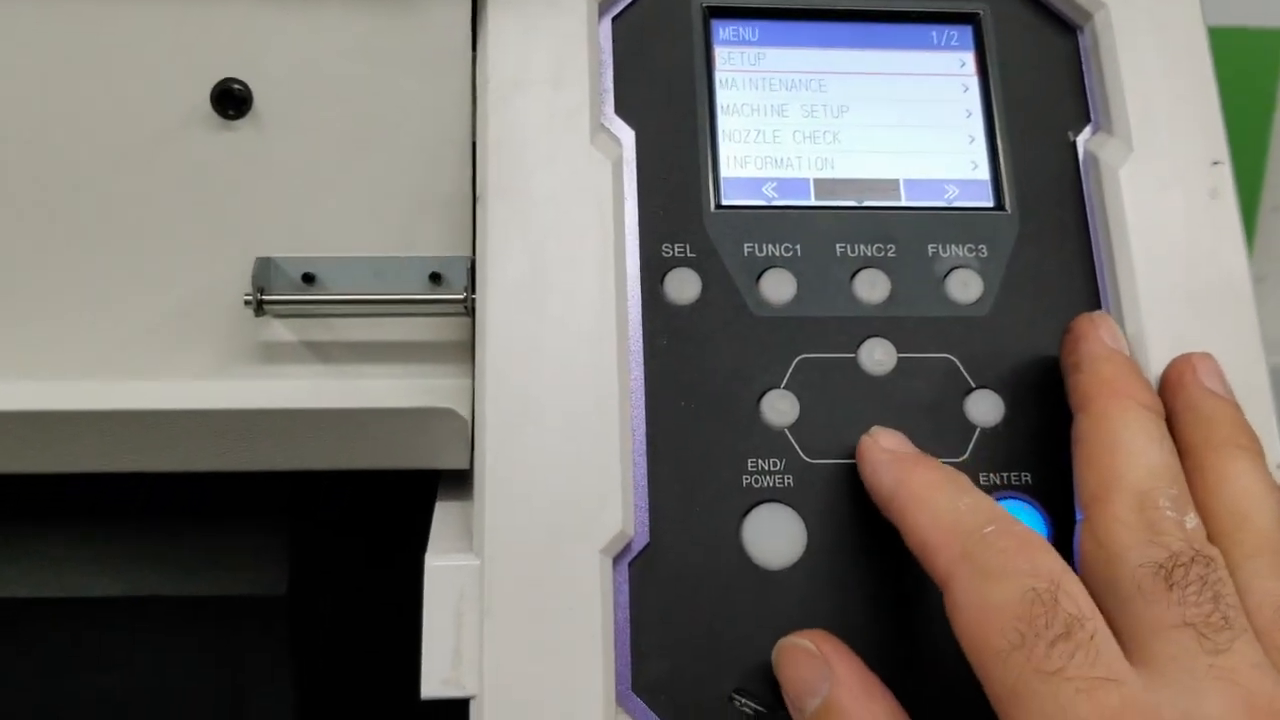
Step: Navigate Maintenance > Station to reach the Station Maint. menu with Carriage Out highlighted
{"action": "left_click", "coordinate": [1010, 510]}
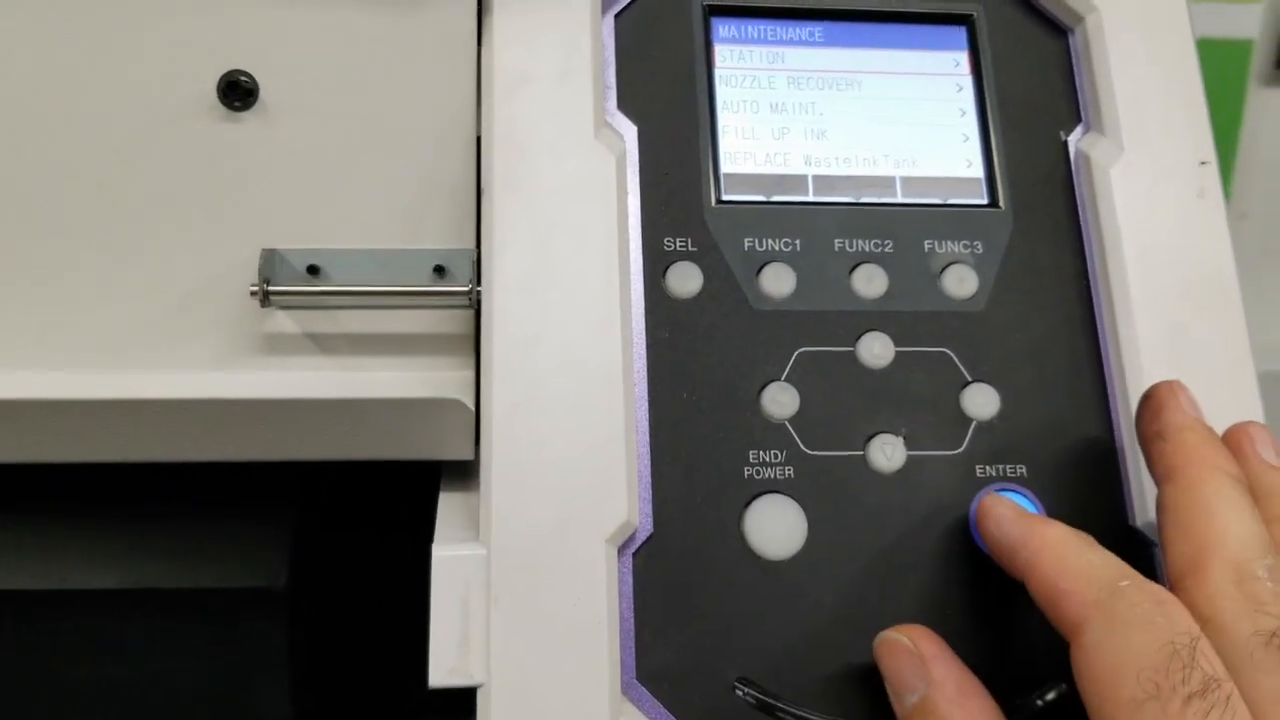
{"action": "left_click", "coordinate": [1010, 520]}
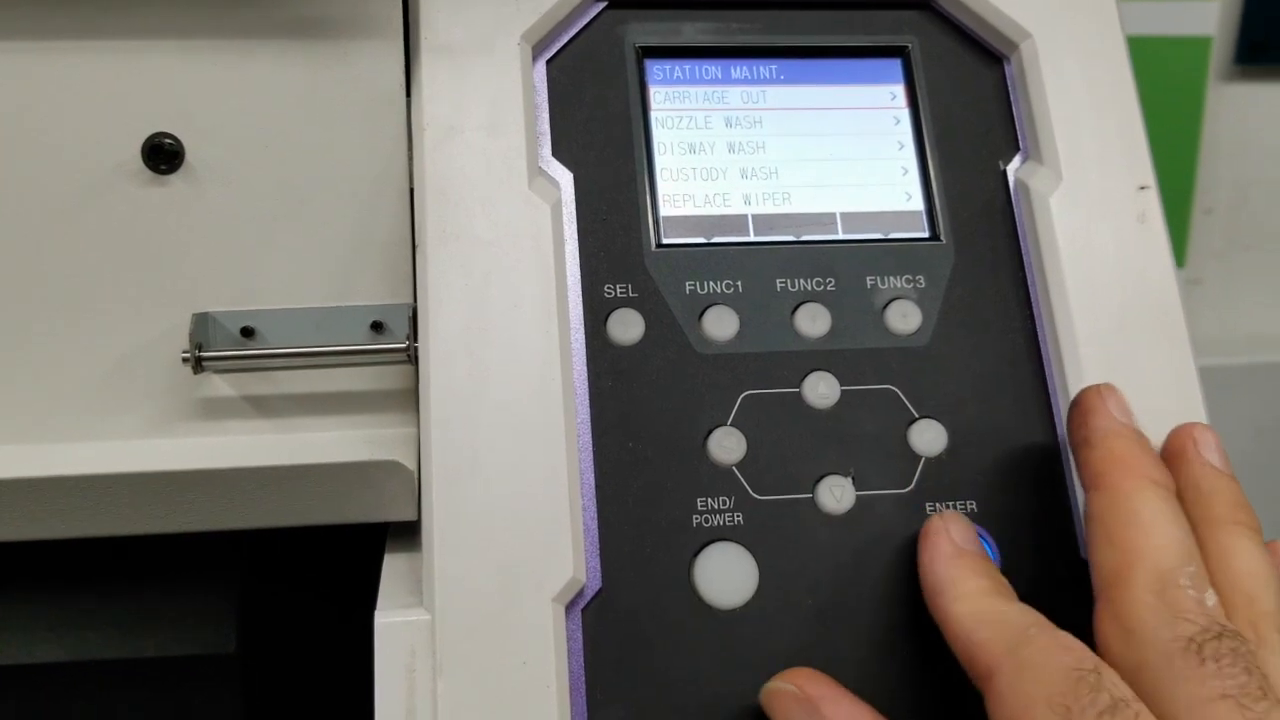